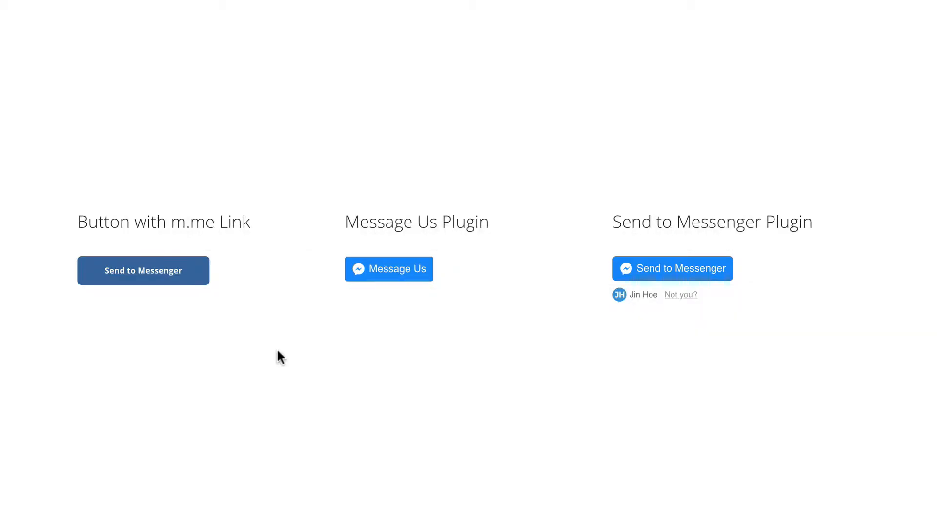
Start the chat with Articles Feed from the demo's 'Button with m.me Link' example.
left_click(142, 270)
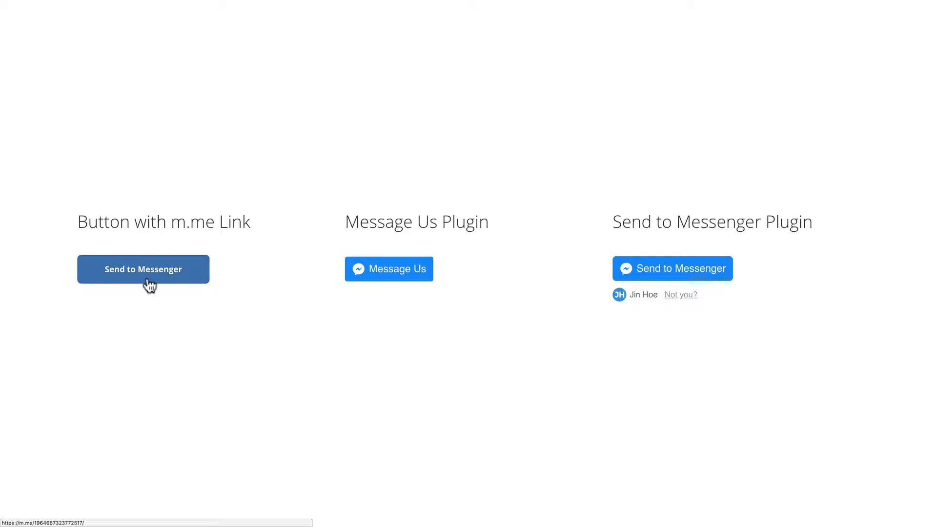
left_click(143, 269)
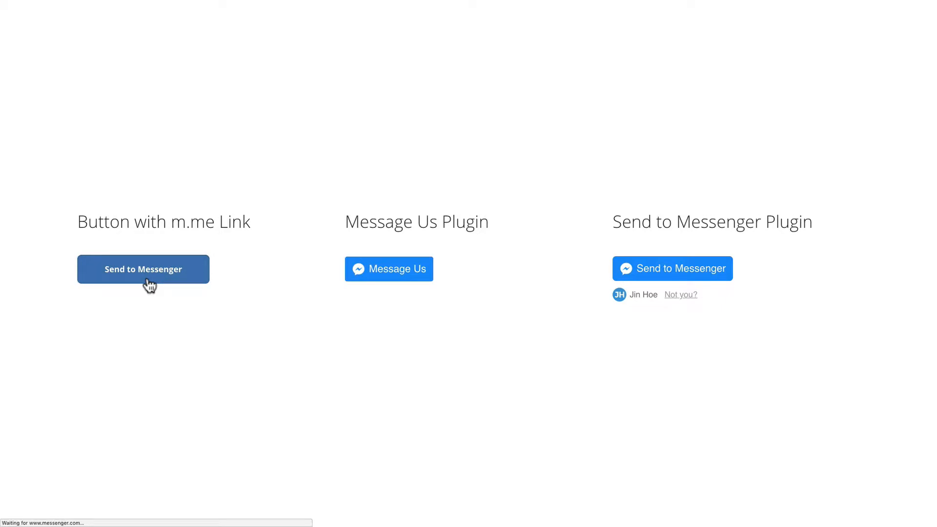
Get Started with the Articles Feed bot to receive the Lian Cafe welcome and menu, then return to the demo page.
left_click(142, 270)
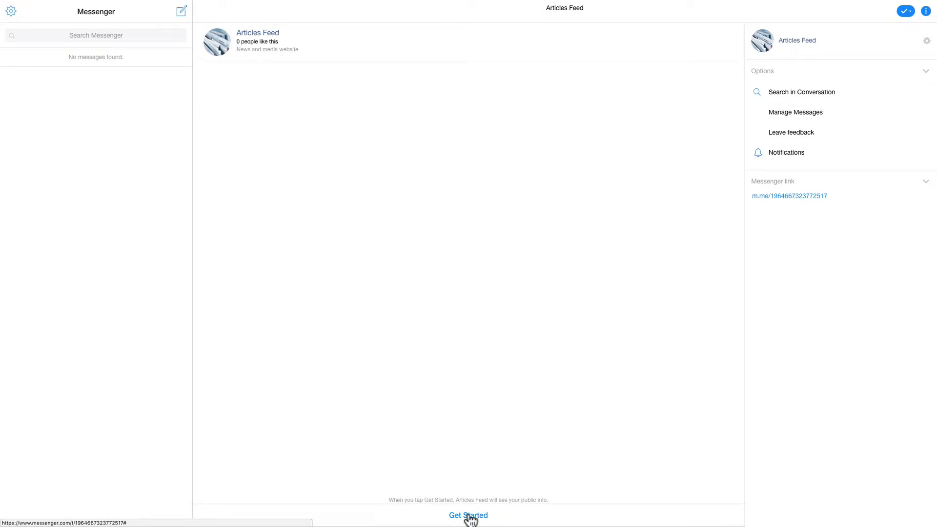
left_click(467, 515)
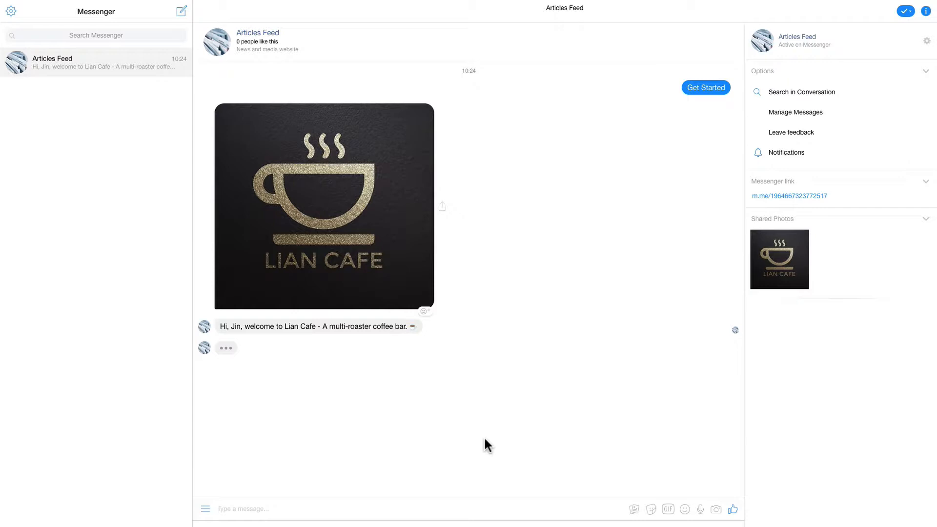
left_click(706, 87)
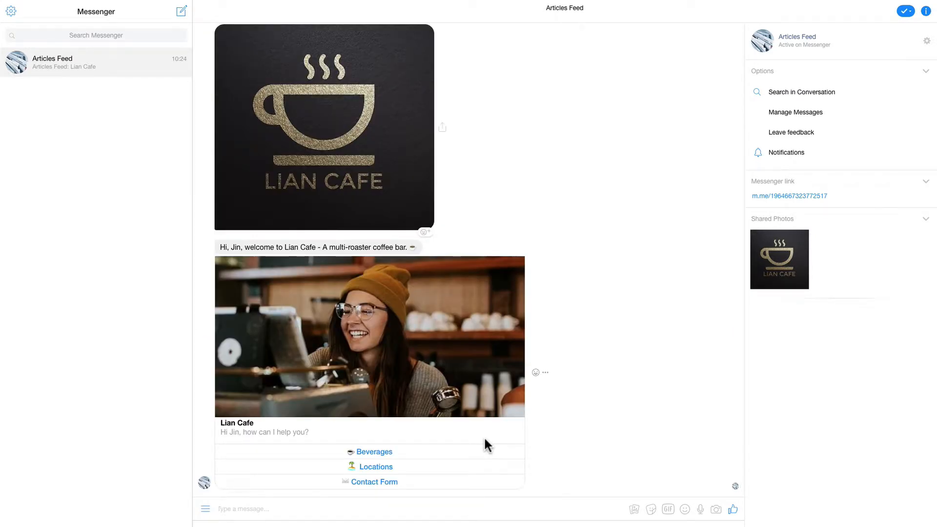
mouse_move(209, 174)
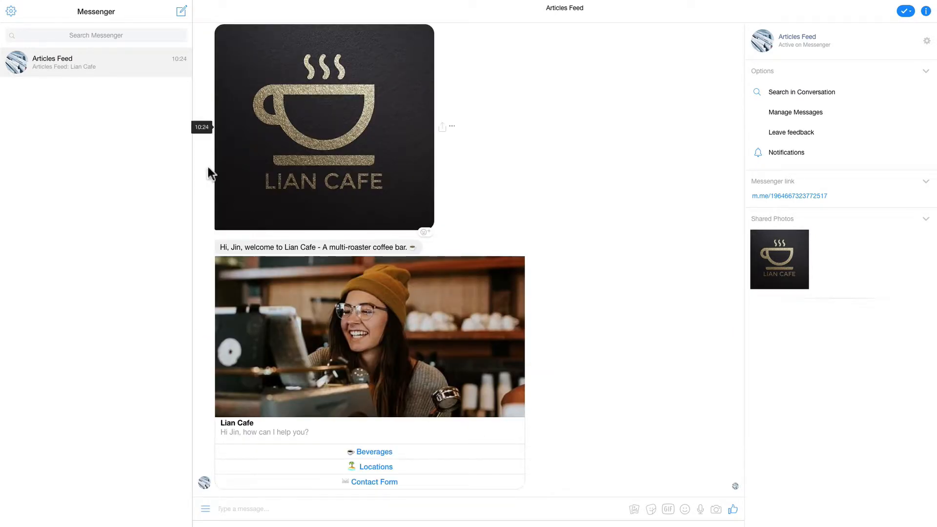
left_click(183, 66)
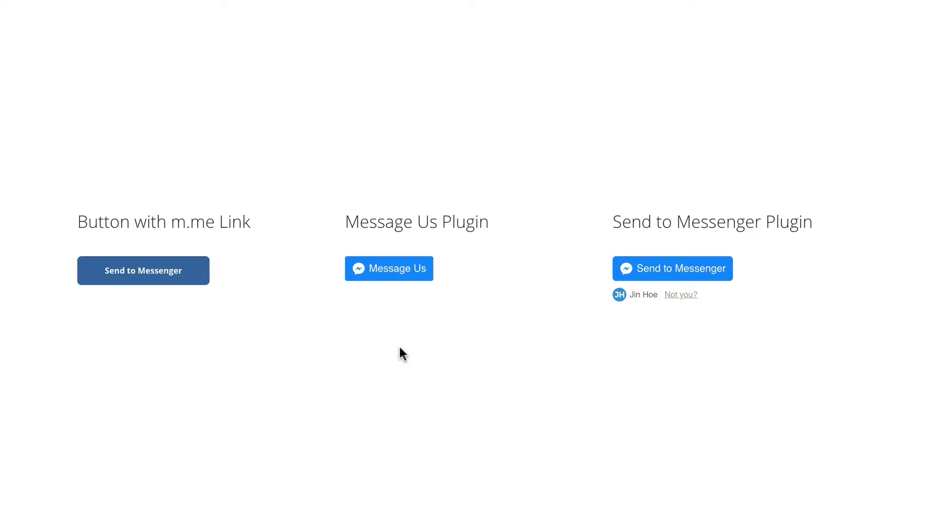
mouse_move(389, 276)
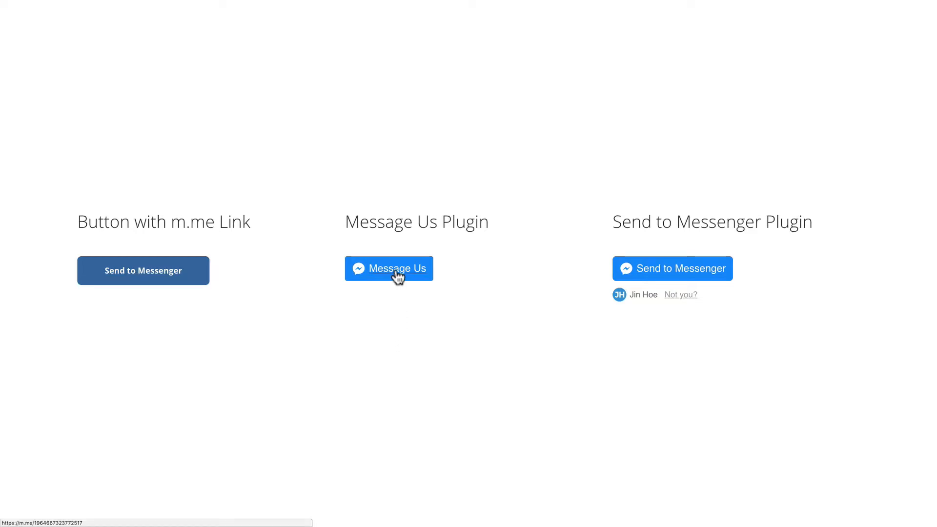
Start a fresh Articles Feed thread from the demo's Message Us plugin button.
left_click(389, 269)
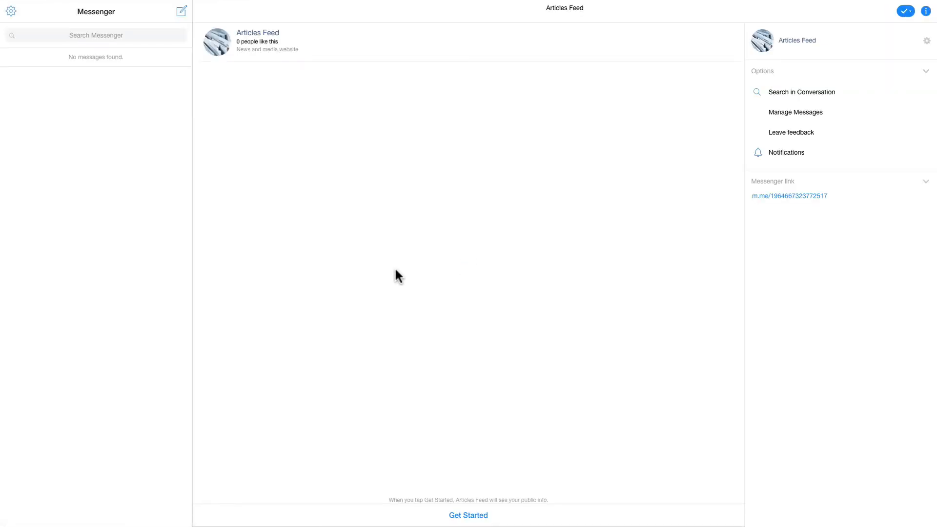
mouse_move(392, 281)
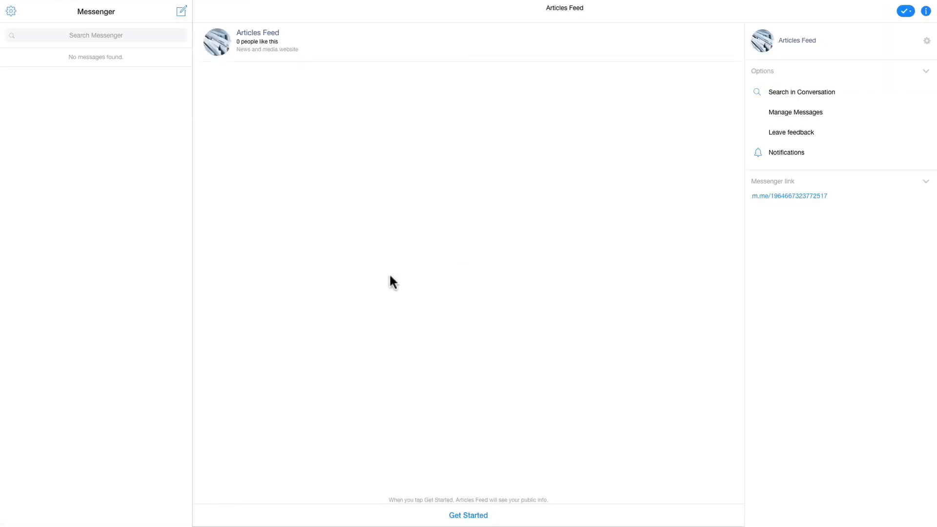
Get Started in the new thread so the cafe logo, welcome and menu arrive, then return to the demo page.
left_click(467, 515)
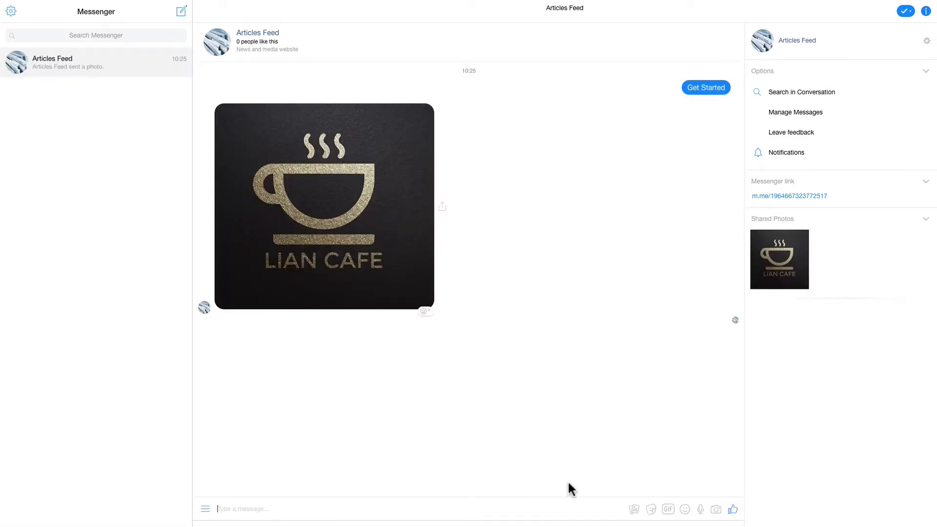
left_click(704, 87)
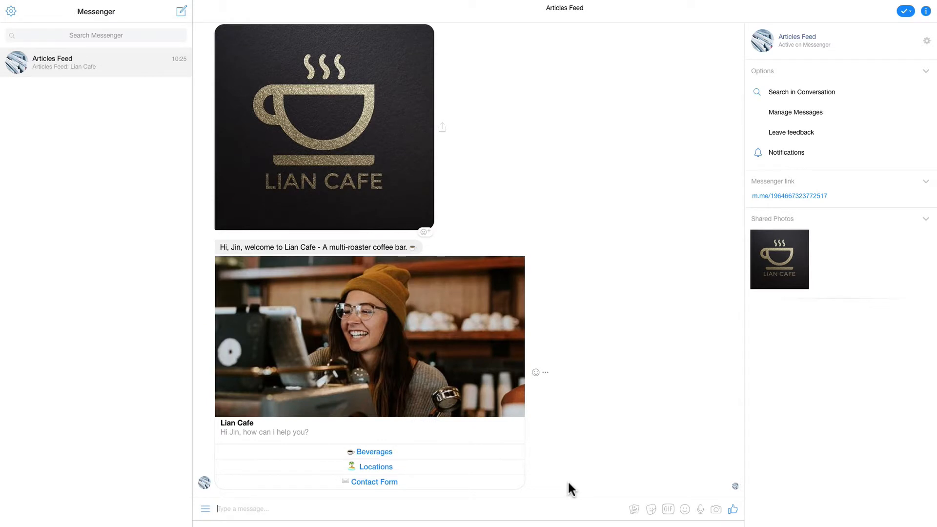
mouse_move(172, 95)
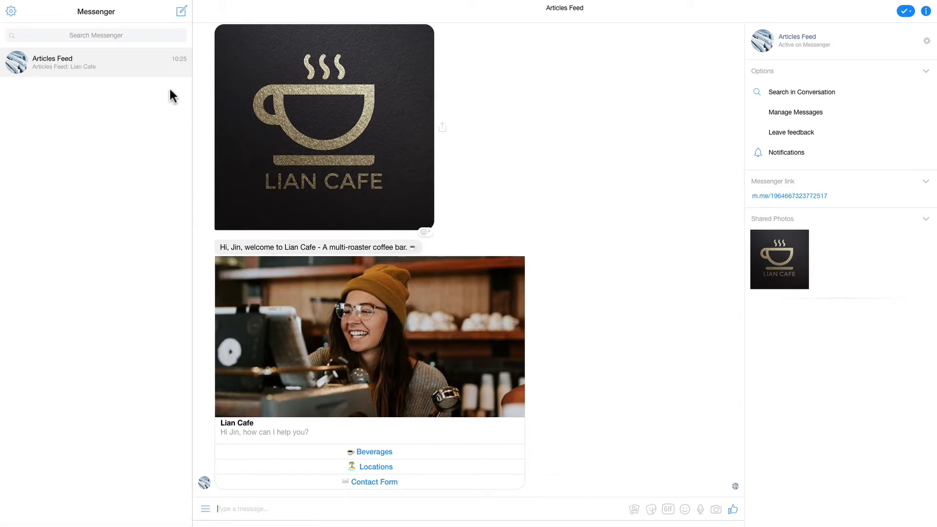
left_click(182, 66)
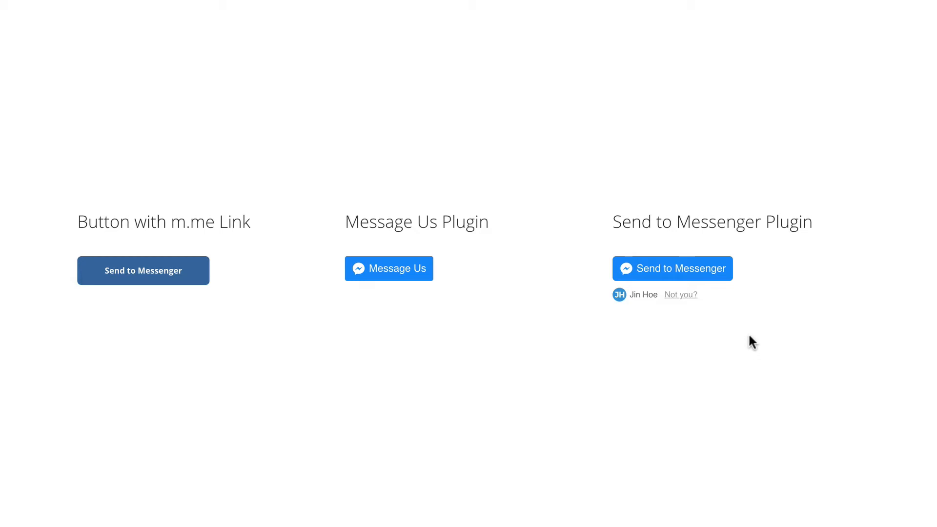
mouse_move(679, 273)
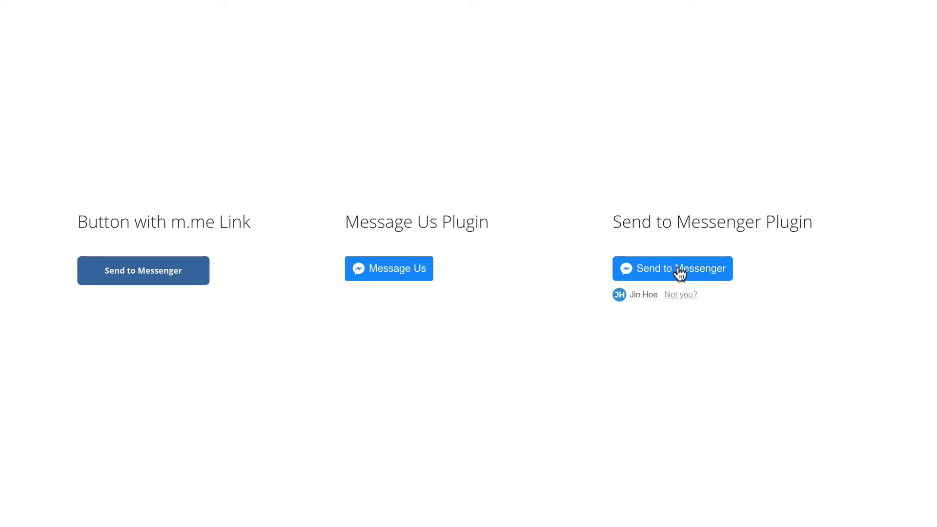
Start the Articles Feed conversation from the demo's Send to Messenger plugin button.
left_click(671, 268)
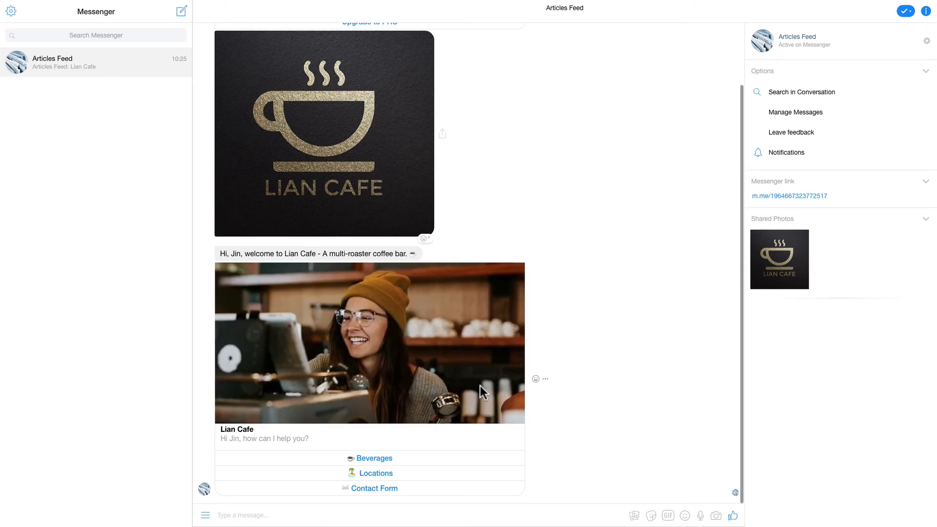
mouse_move(633, 384)
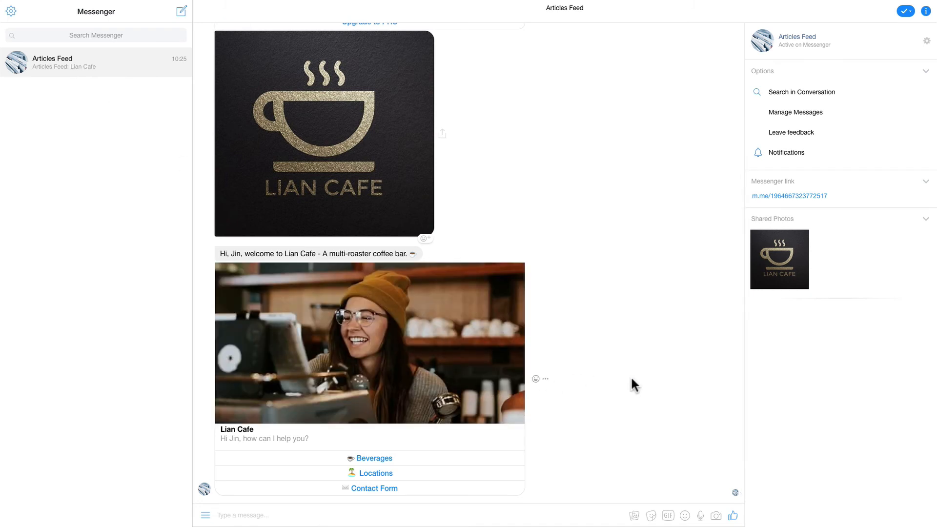